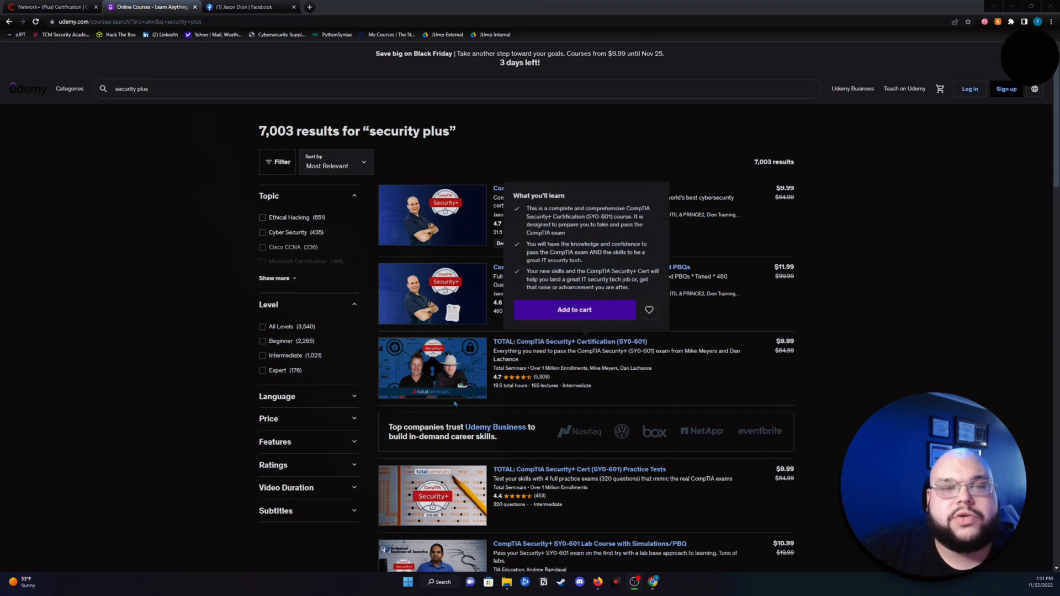
pyautogui.moveTo(654, 146)
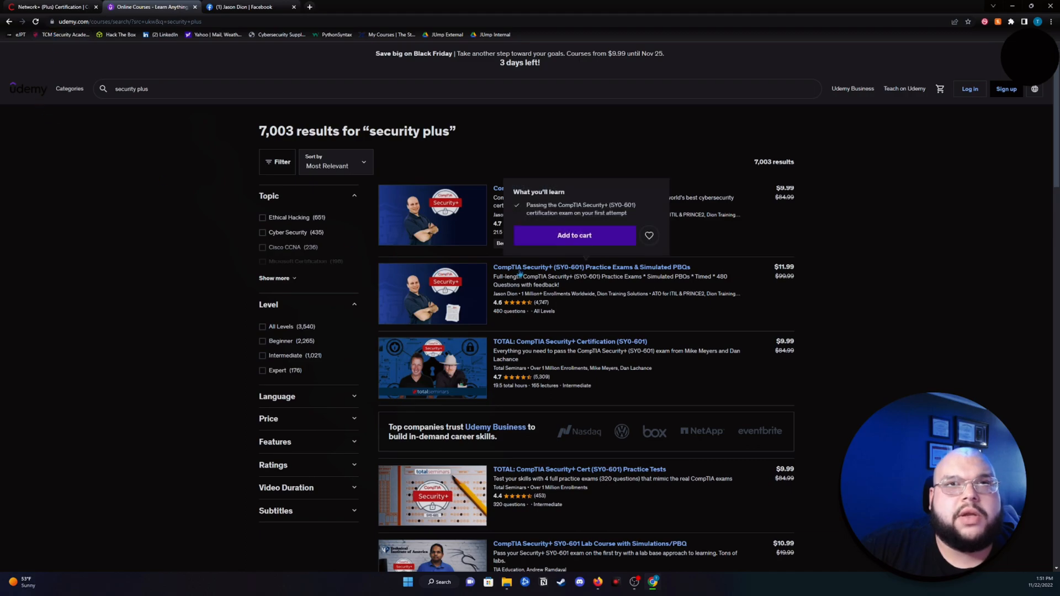
pyautogui.moveTo(842, 295)
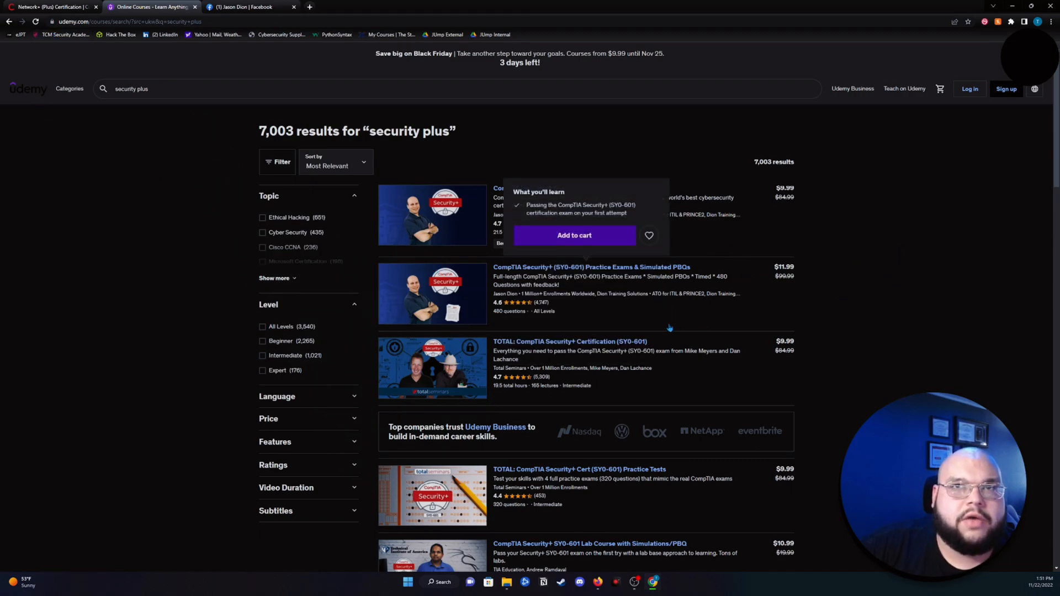
pyautogui.moveTo(602, 322)
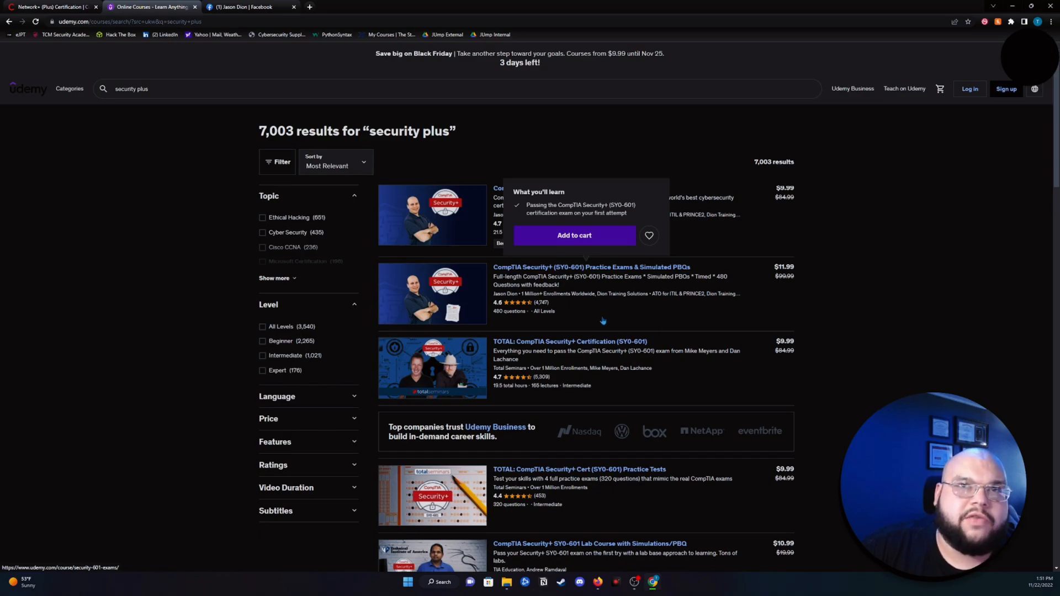
pyautogui.moveTo(1026, 322)
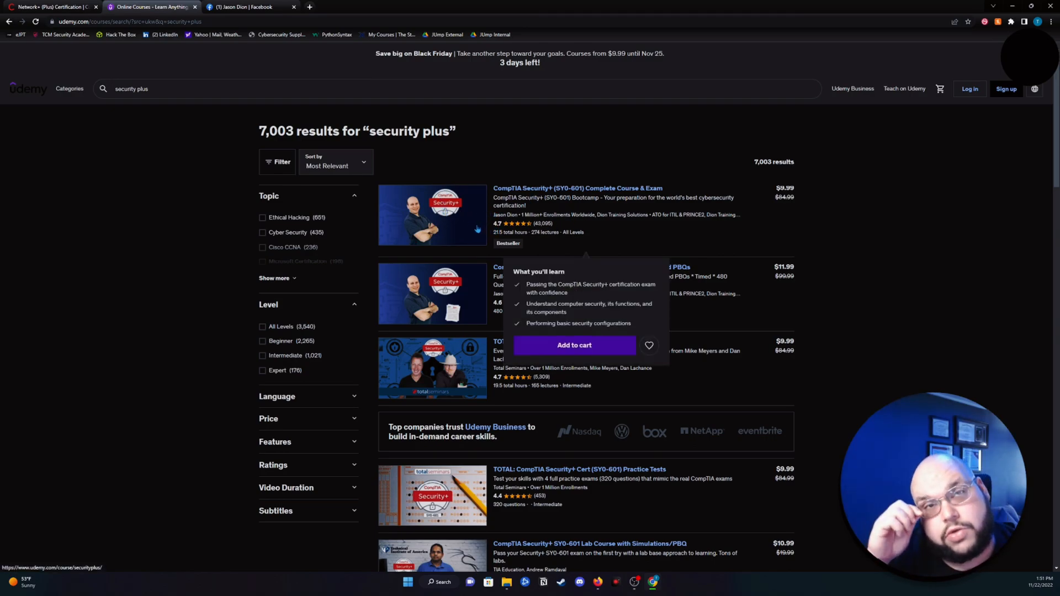
pyautogui.moveTo(500, 203)
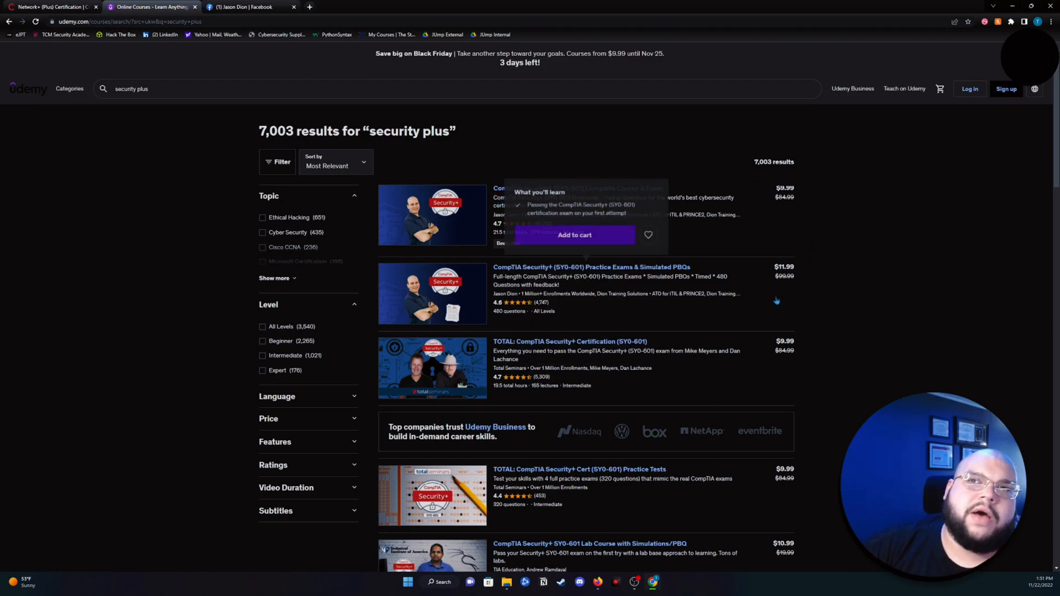
pyautogui.moveTo(629, 324)
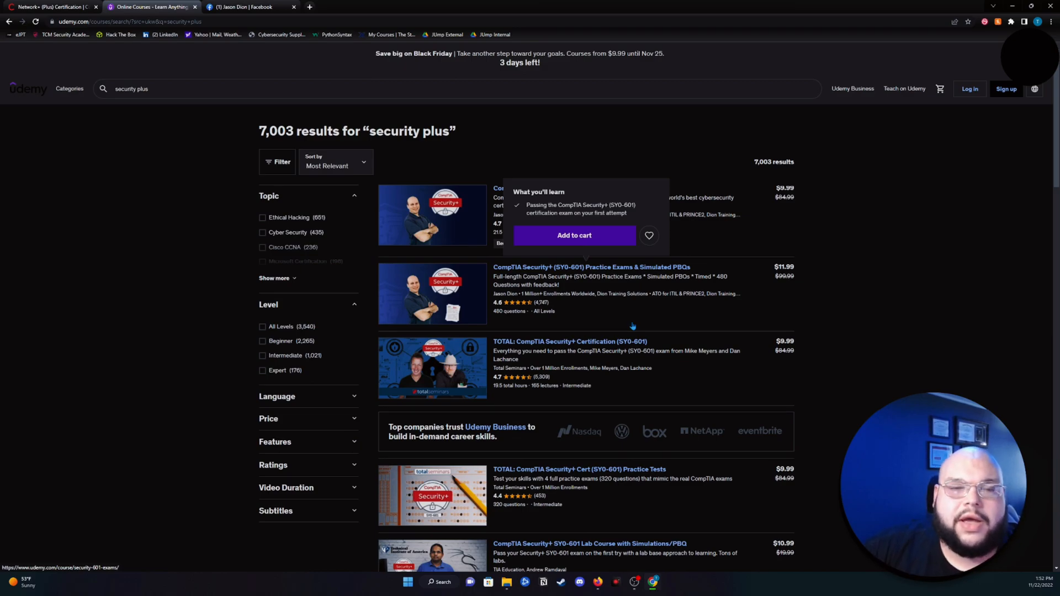
pyautogui.moveTo(569, 277)
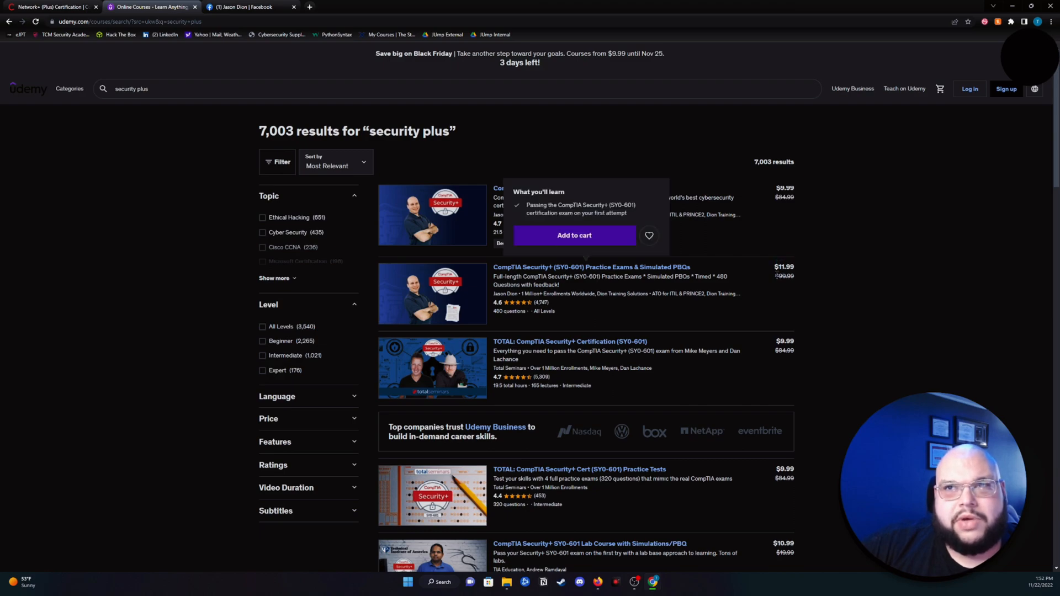
pyautogui.moveTo(798, 280)
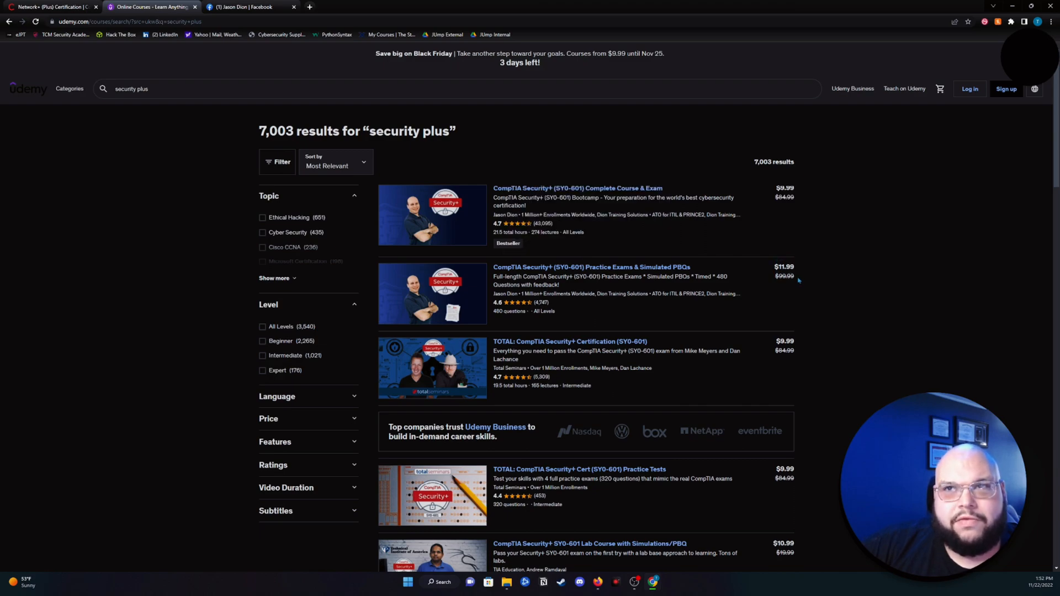
pyautogui.moveTo(433, 215)
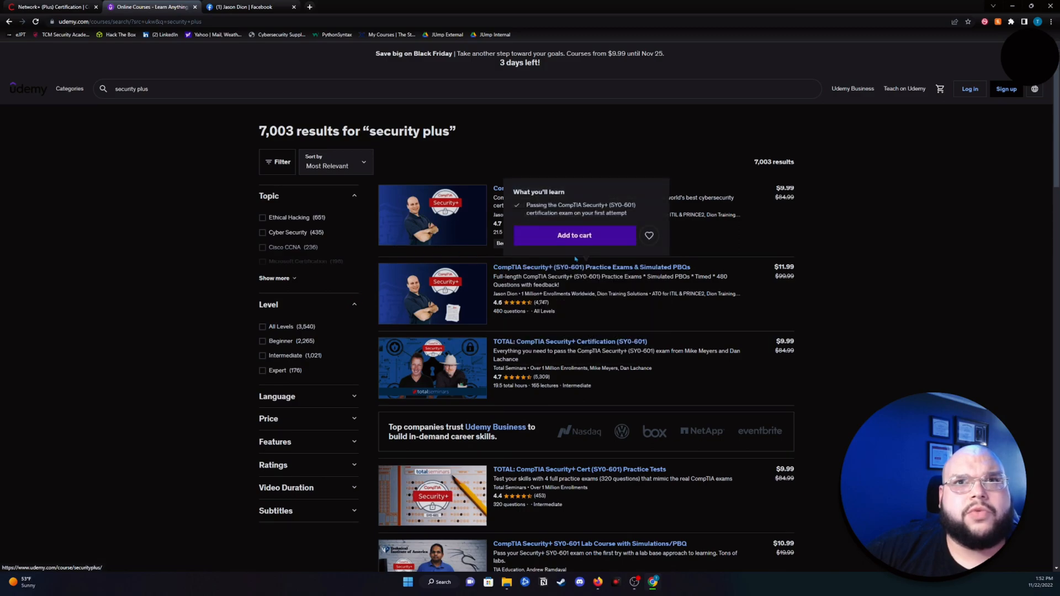
pyautogui.moveTo(317, 278)
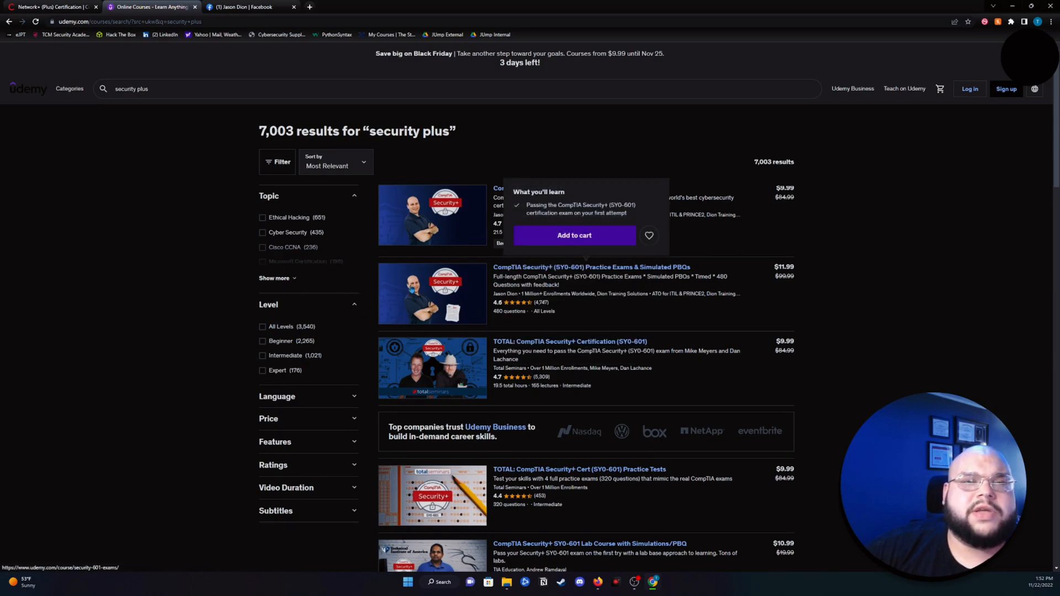
# - Switch to the Facebook tab and scroll through the Network+ and A+ practice question posts
pyautogui.click(250, 7)
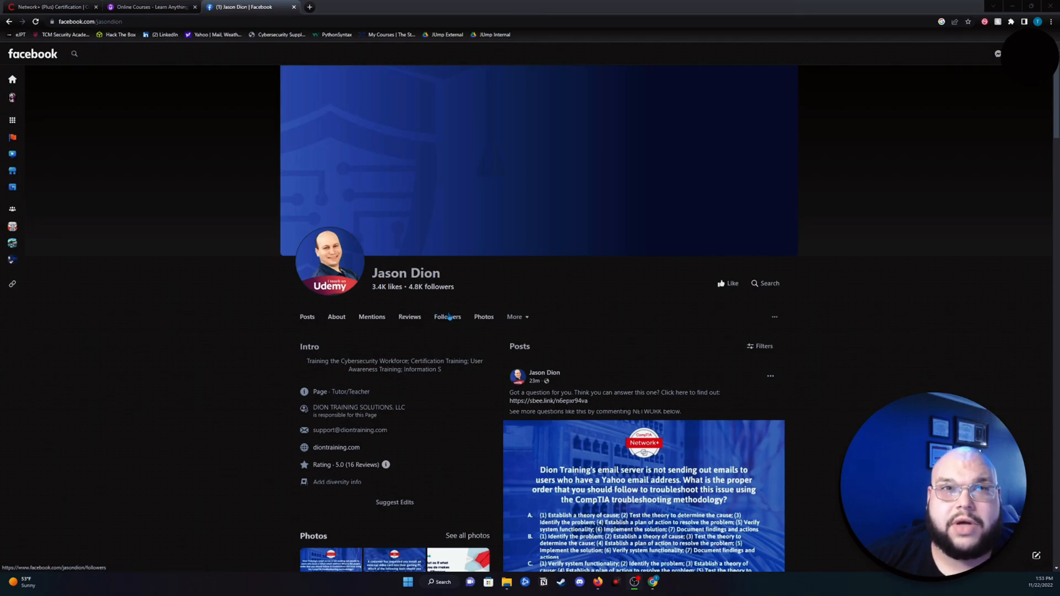
pyautogui.scroll(-3)
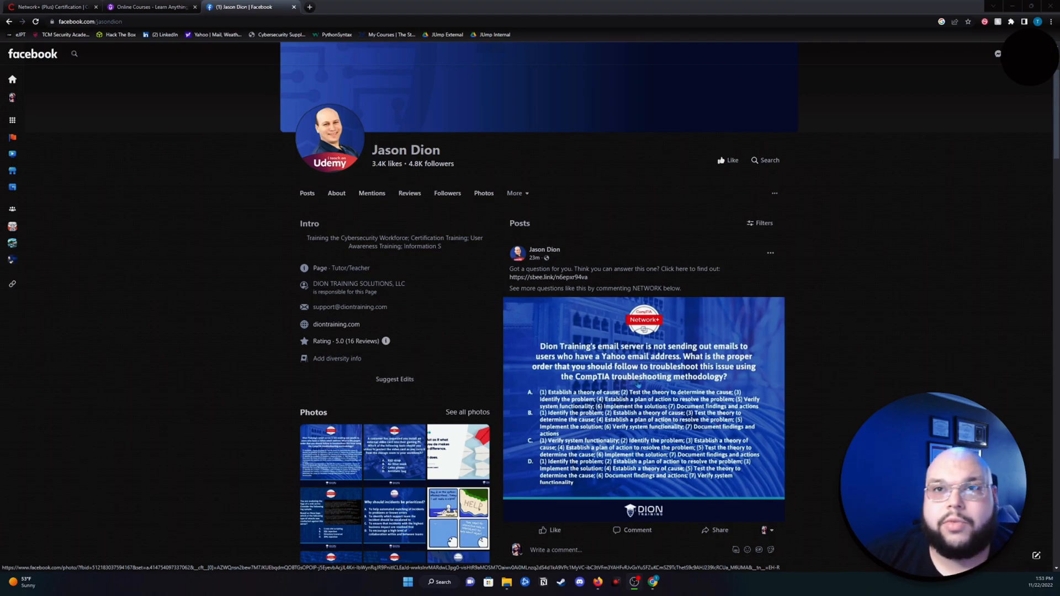
pyautogui.scroll(-3)
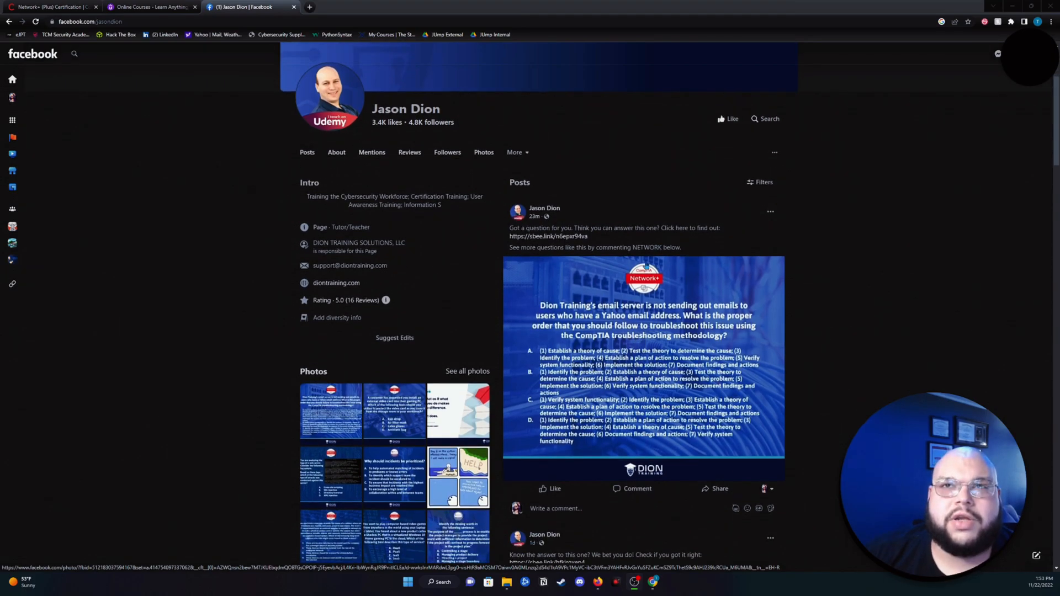
pyautogui.scroll(-3)
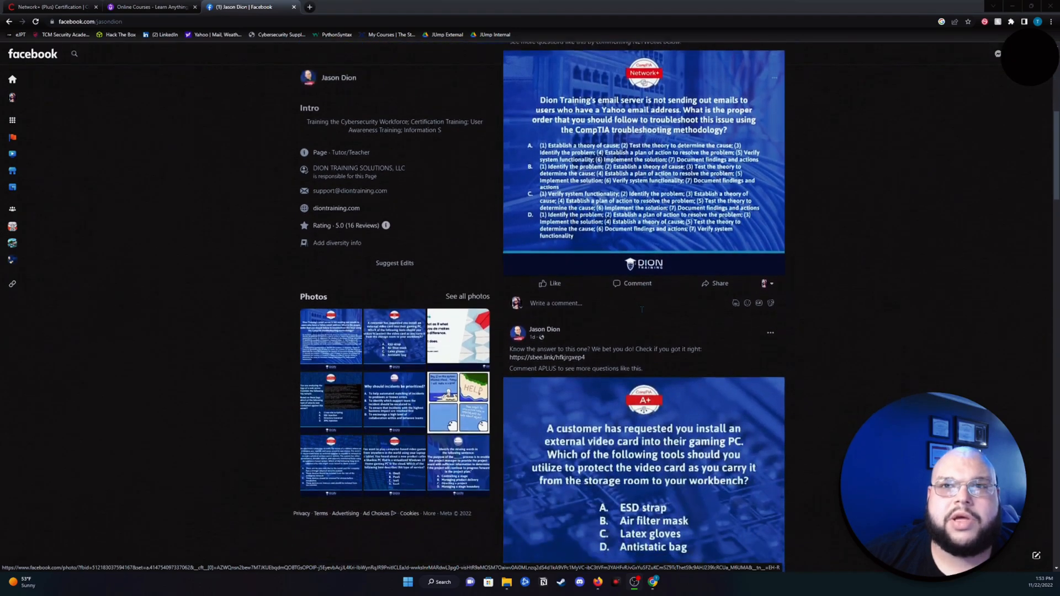